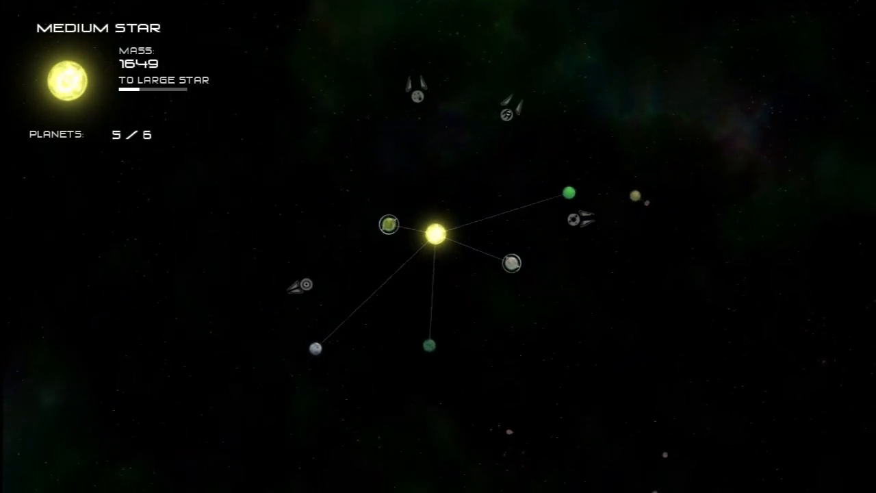
Step: Absorb asteroids and continue past the missionary dialogue until the star reaches Large Star, mass 2434, with six orbiting life planets
{"action": "left_click", "coordinate": [498, 287]}
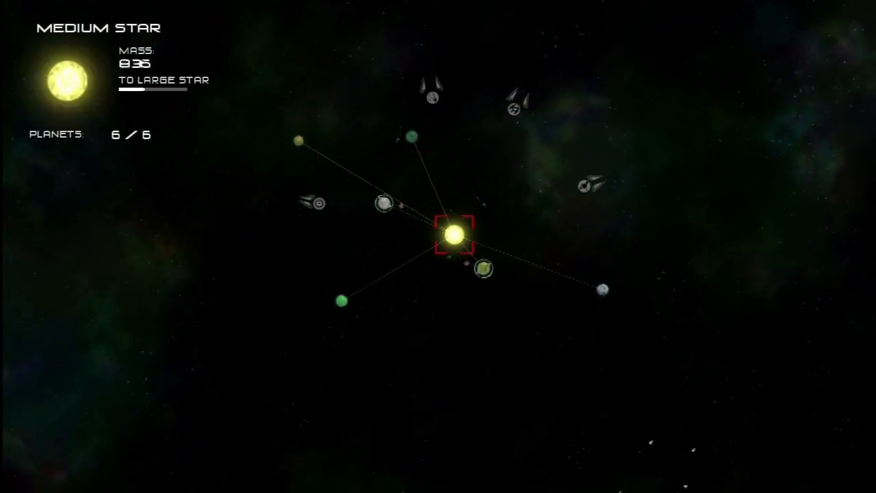
{"action": "left_click", "coordinate": [317, 249]}
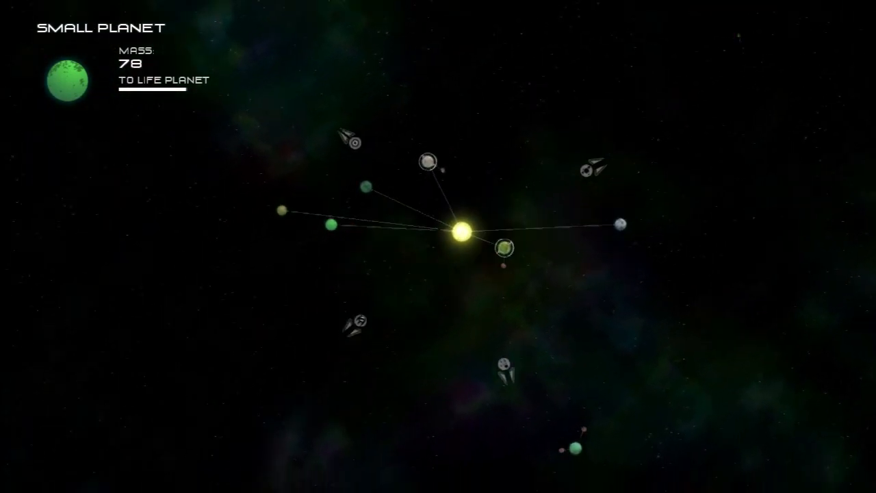
{"action": "left_click", "coordinate": [271, 257]}
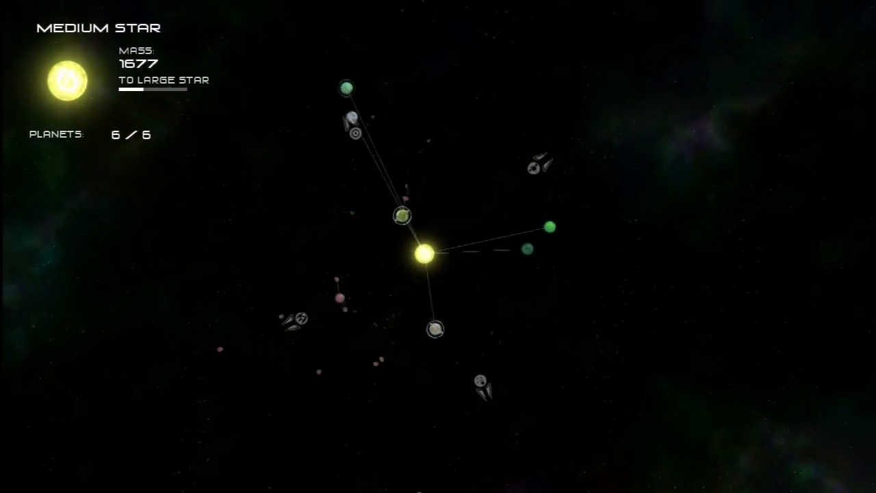
{"action": "left_click", "coordinate": [426, 259]}
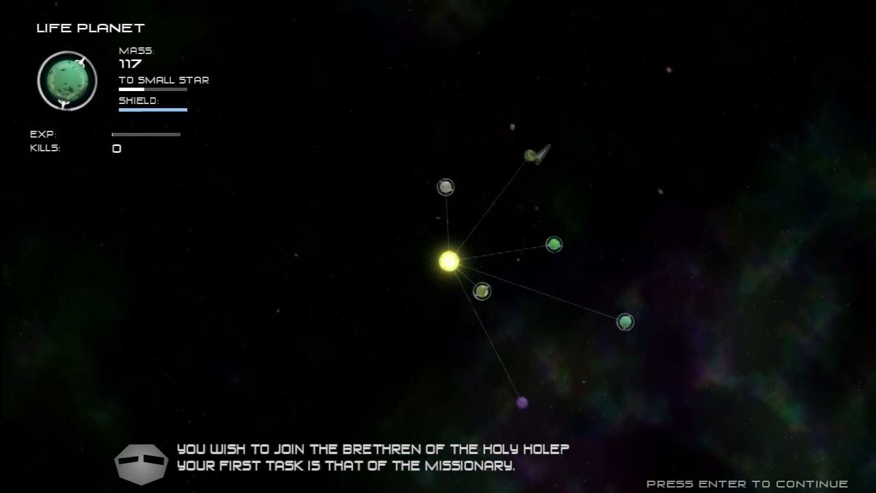
{"action": "key", "text": "enter"}
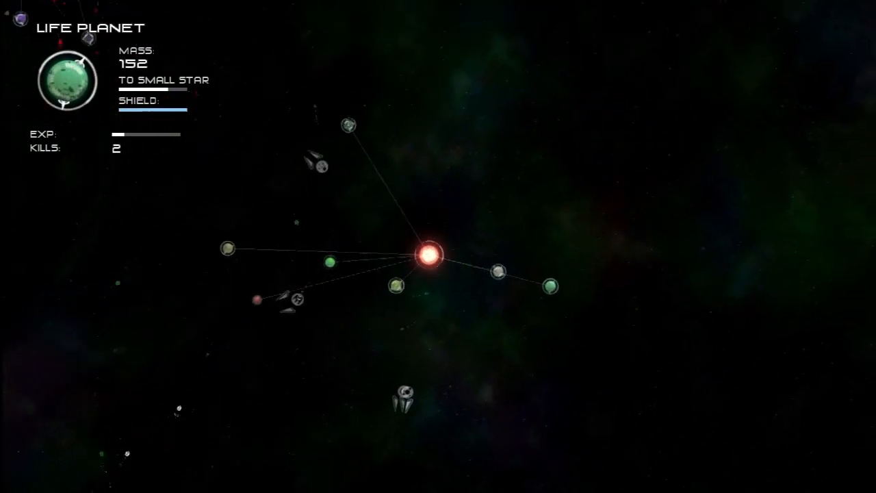
{"action": "left_click", "coordinate": [212, 217]}
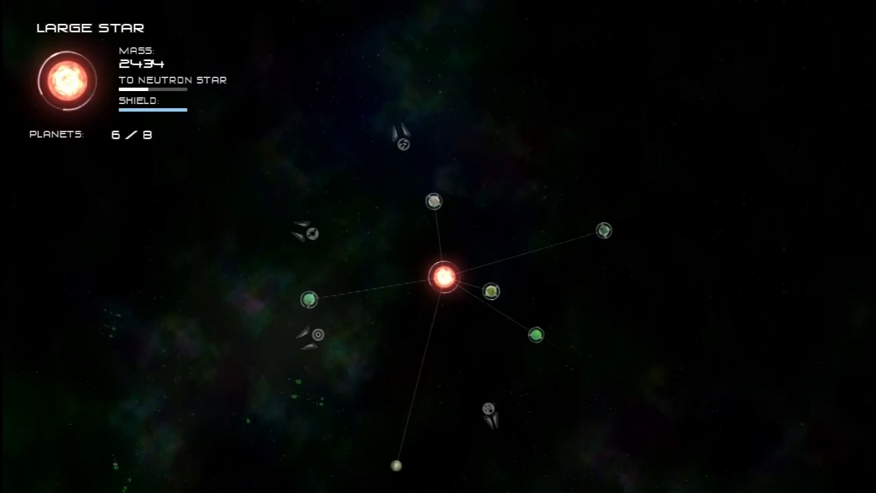
{"action": "left_click", "coordinate": [469, 269]}
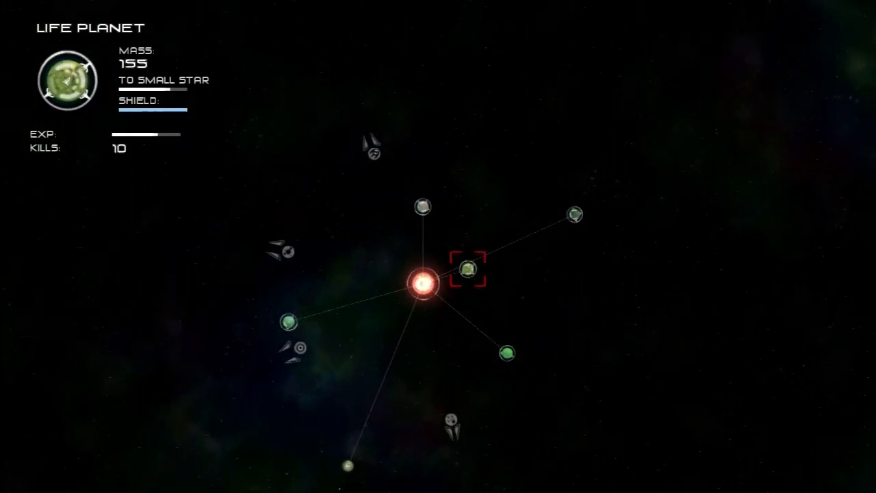